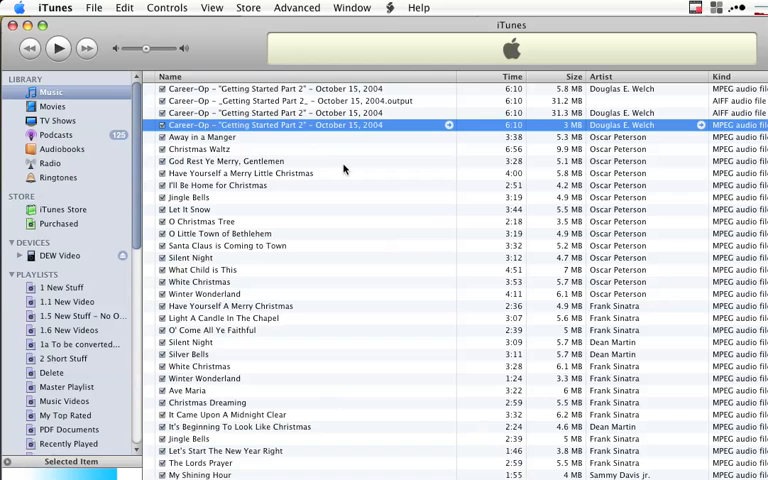
mouse_move(305, 105)
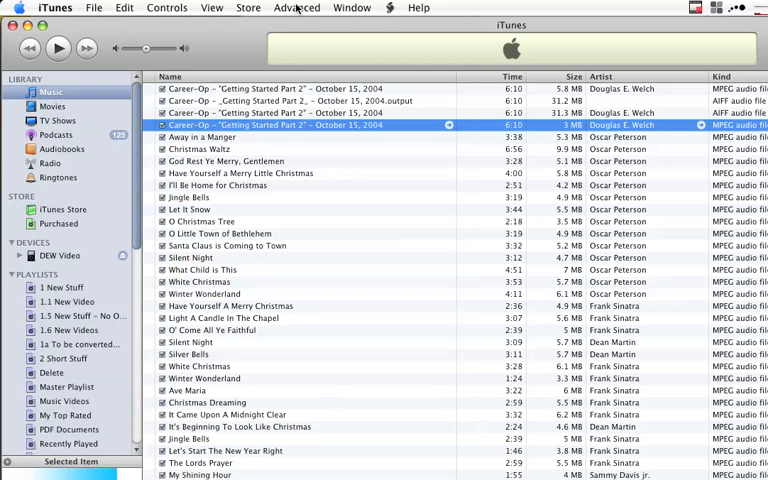
Check the import settings in Preferences and look through the menus for a convert option.
click(296, 7)
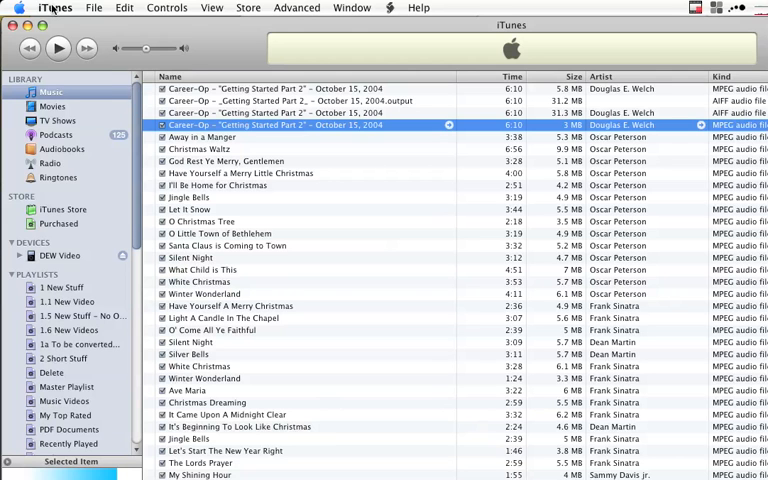
click(54, 7)
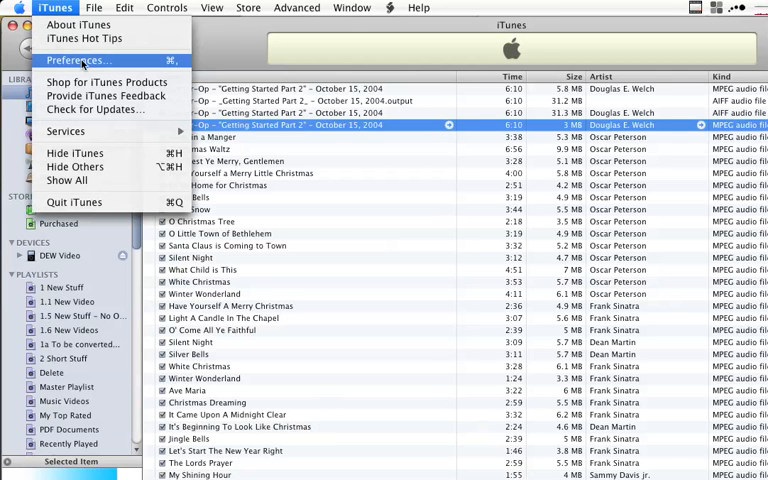
click(73, 60)
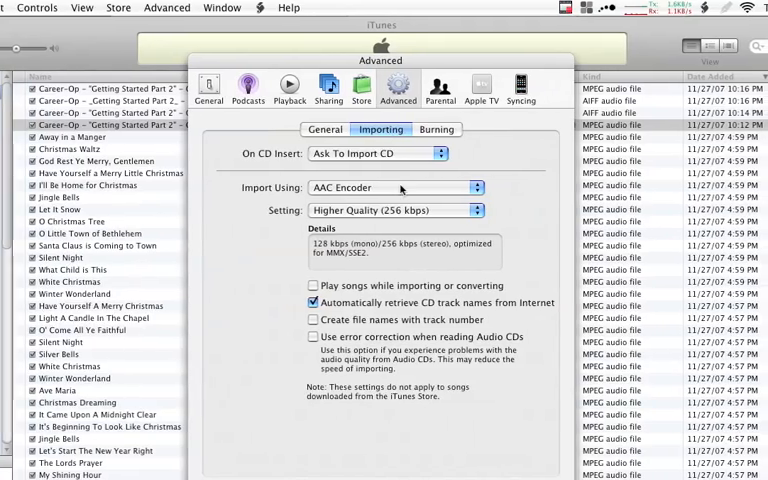
mouse_move(497, 308)
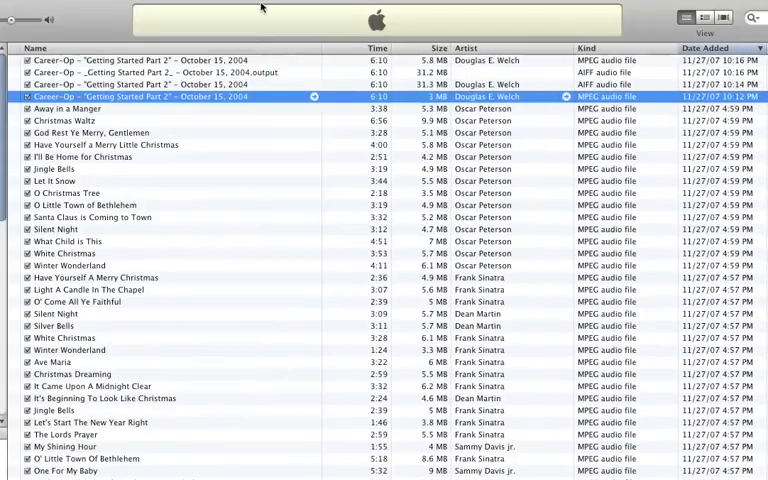
click(296, 8)
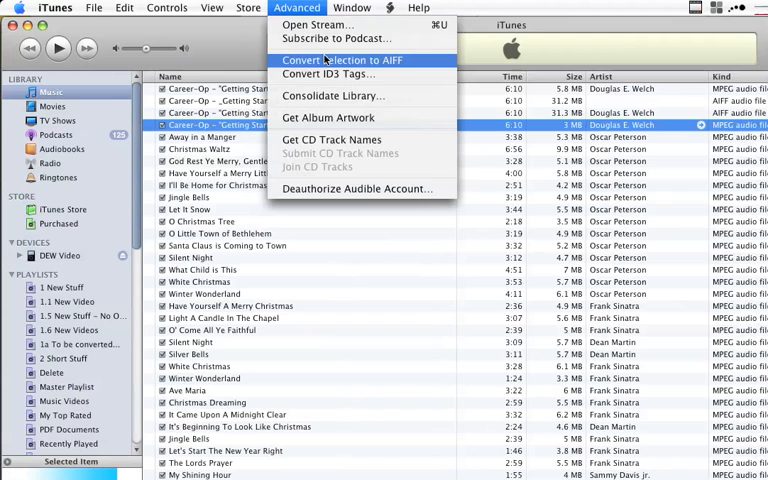
Set importing to the MP3 Encoder with a custom 64 kbps stereo bit rate.
click(54, 7)
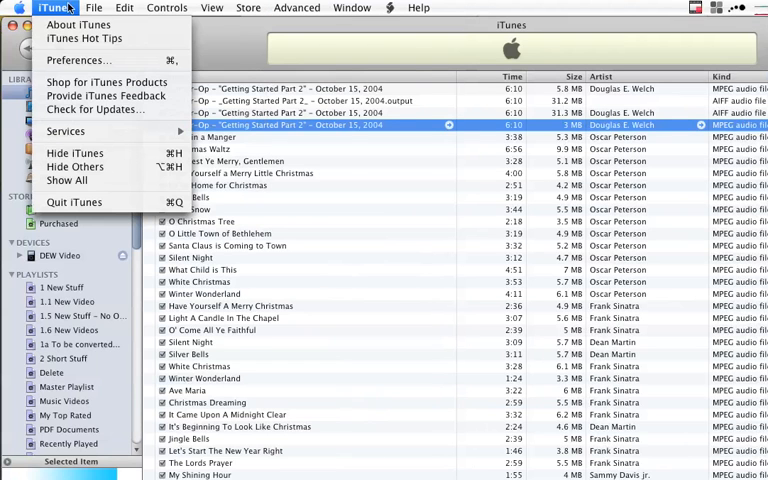
click(77, 60)
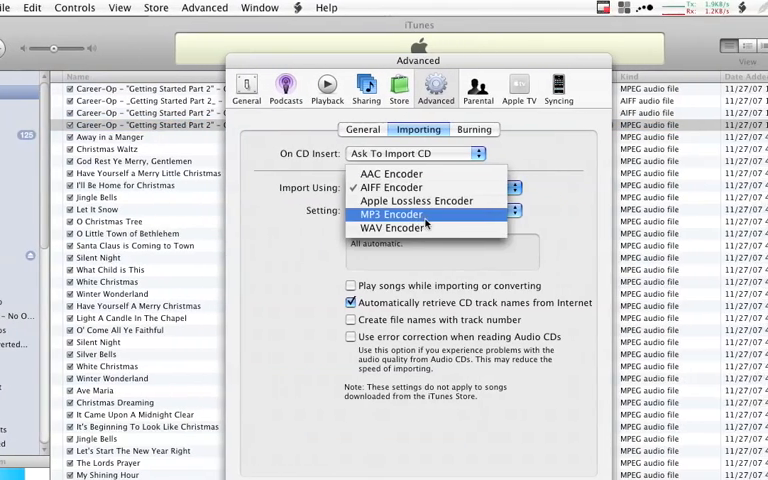
click(392, 215)
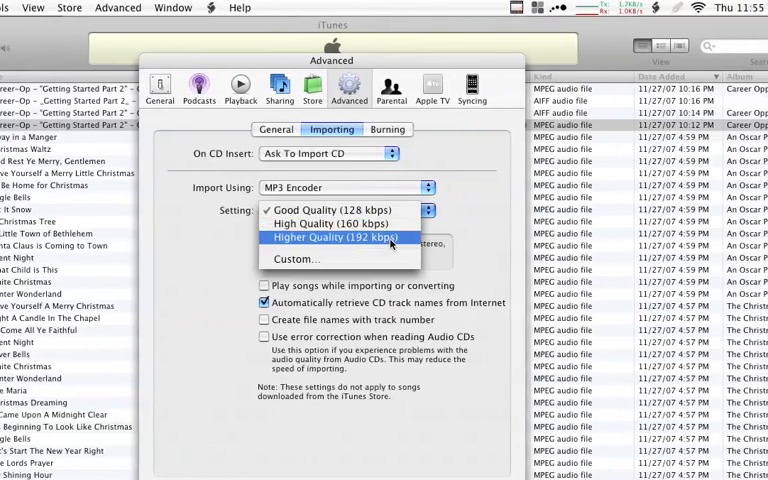
mouse_move(367, 259)
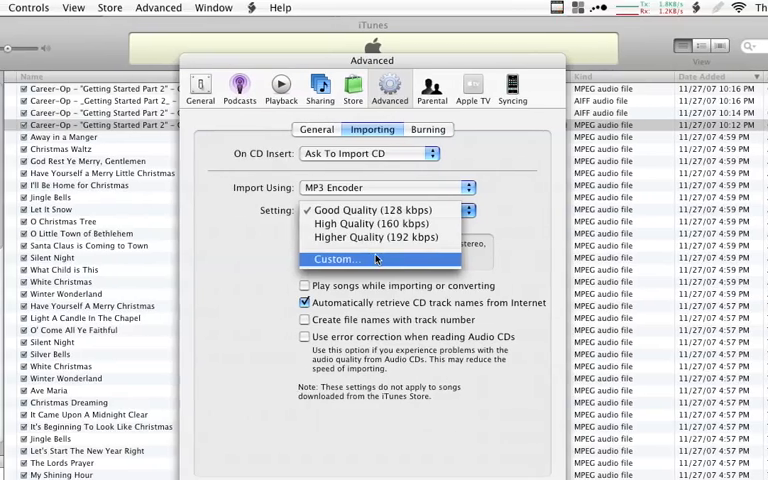
click(337, 259)
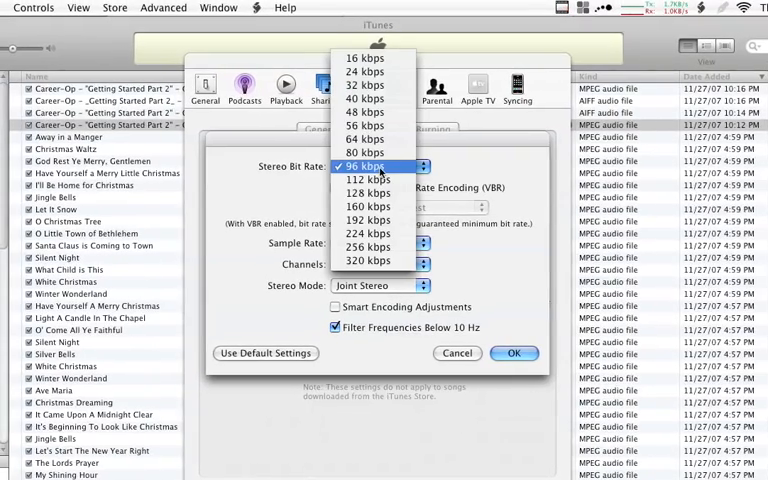
click(366, 138)
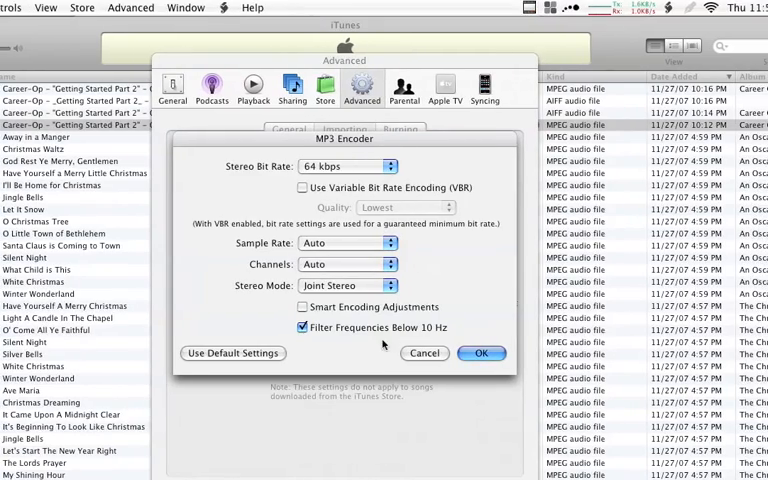
click(481, 353)
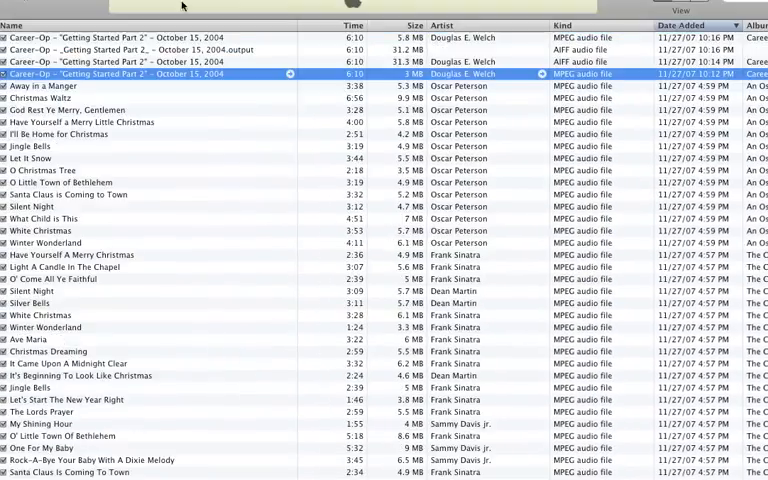
Select the AIFF Career-Op episode and convert it to a 5.8 MB MP3 copy.
click(296, 7)
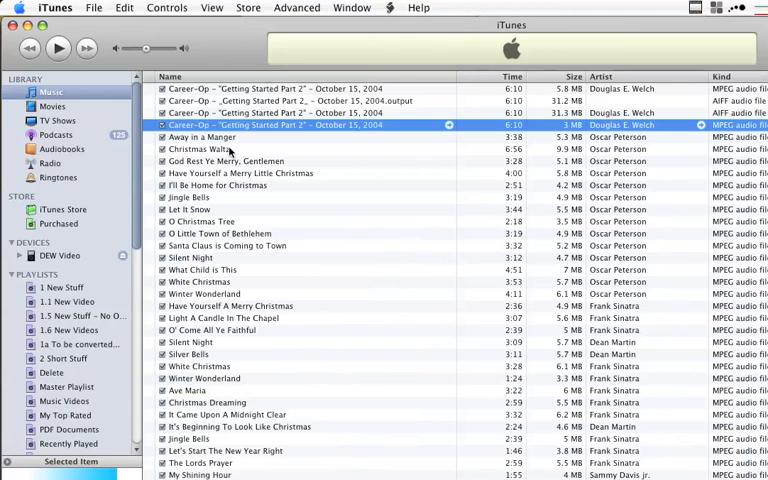
click(300, 112)
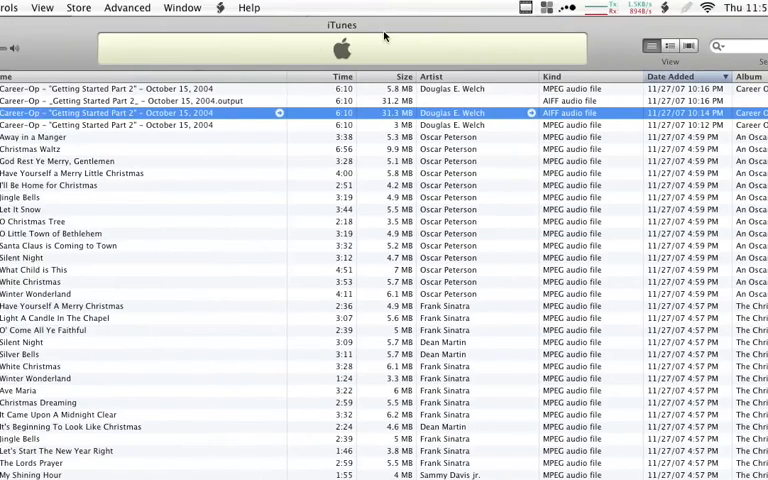
click(296, 8)
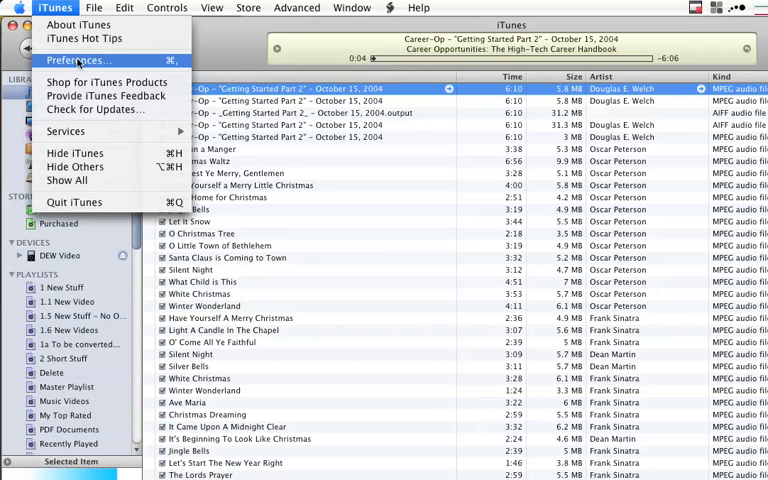
Reopen the Importing preferences, showing MP3 Encoder at Good Quality (128 kbps).
click(73, 60)
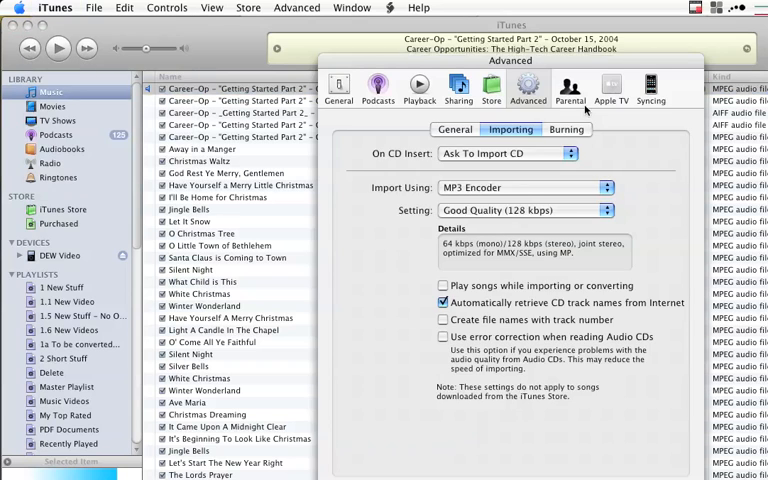
mouse_move(524, 196)
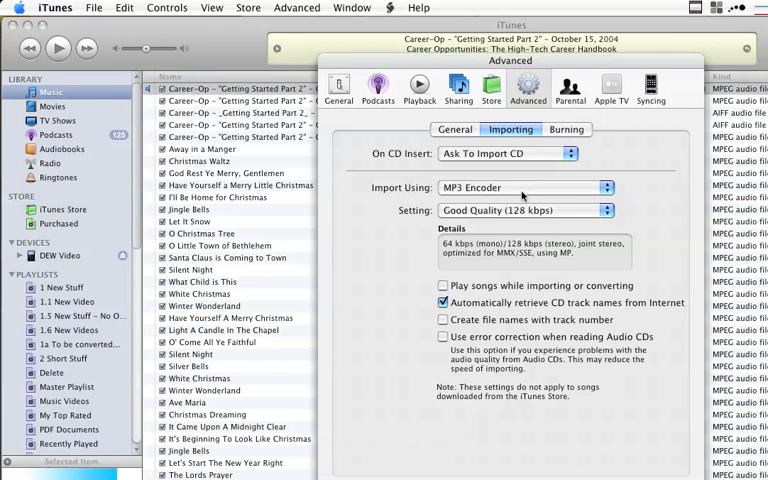